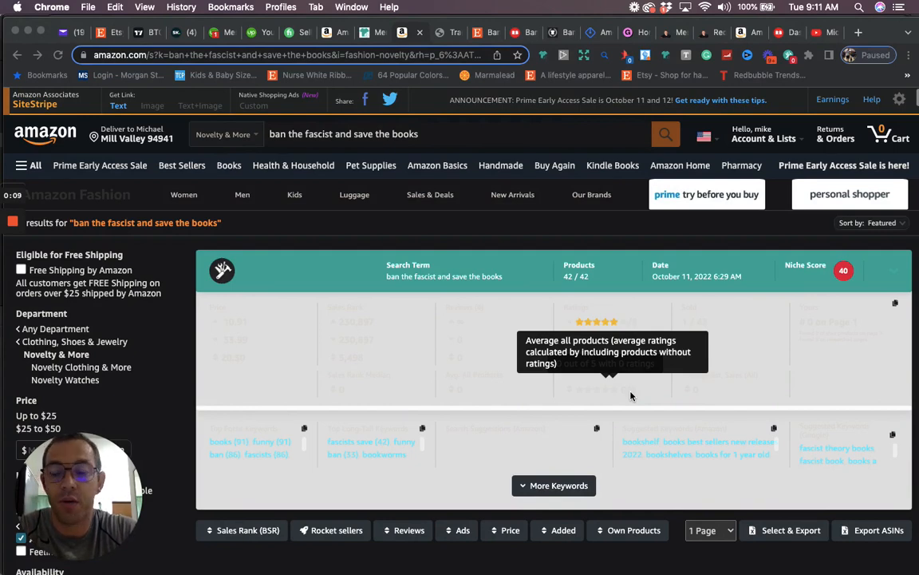
mouse_move(838, 27)
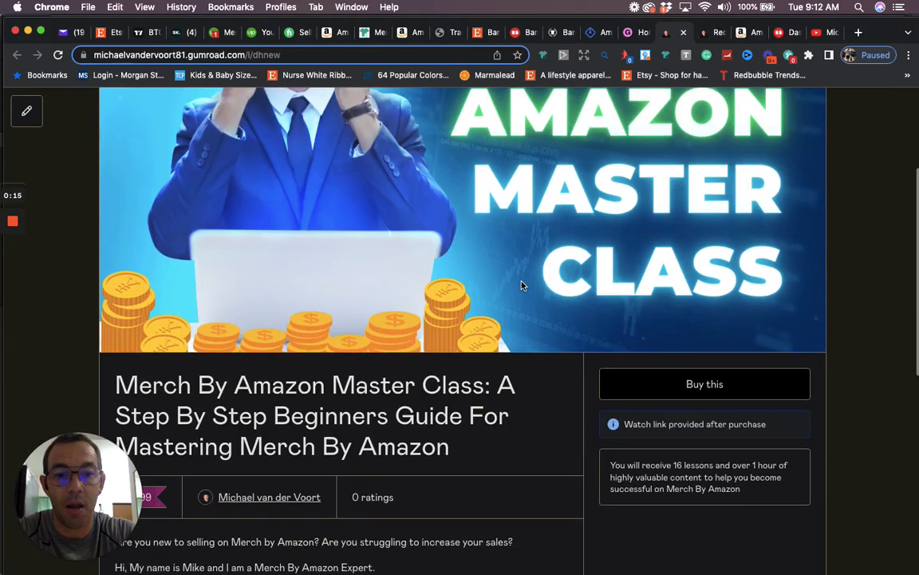
Scroll down the $19.99 Merch By Amazon Master Class page to its course description
scroll(down, 3)
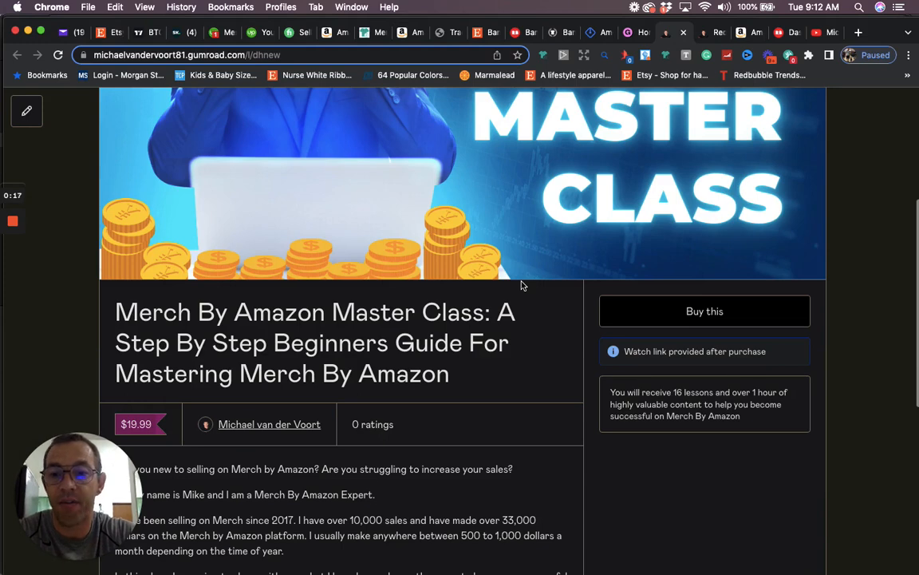
scroll(down, 3)
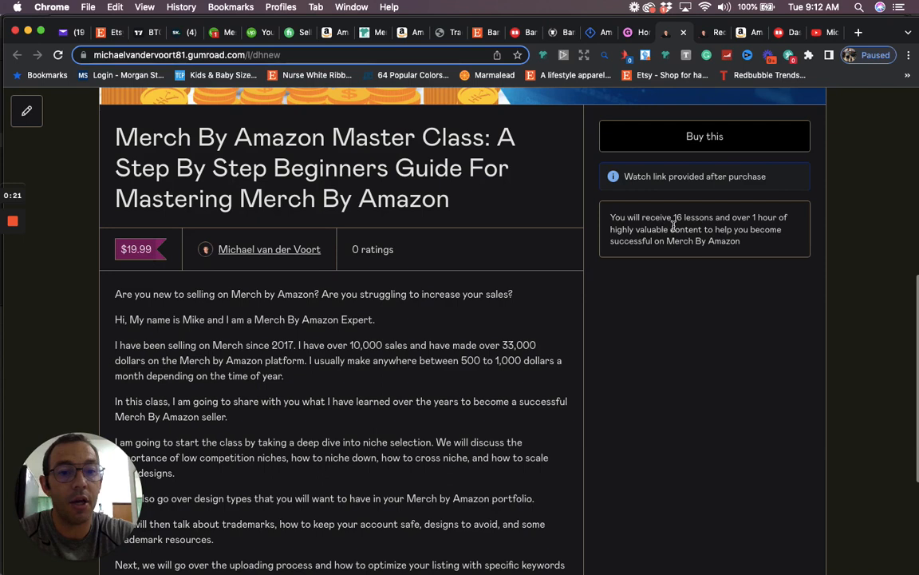
mouse_move(503, 384)
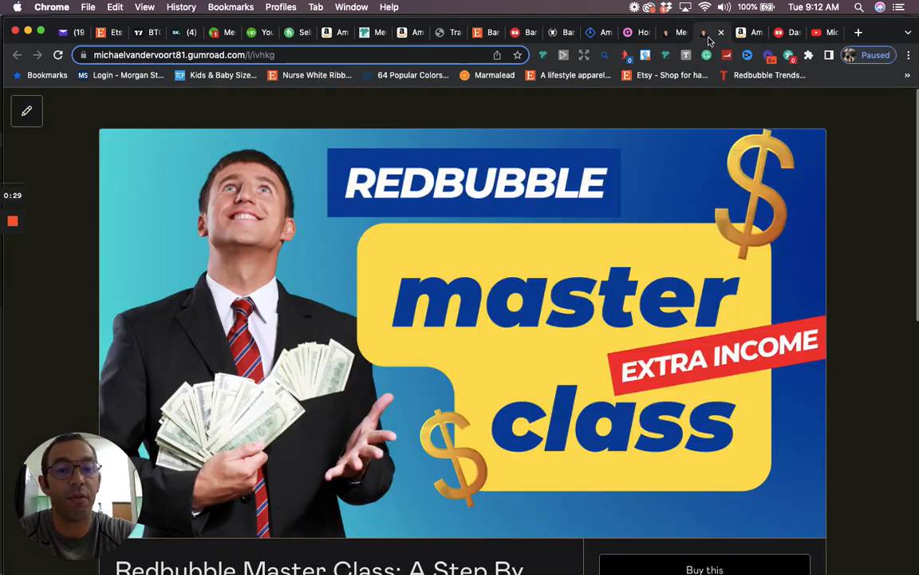
Scroll down the $19.99 Redbubble Master Class page to its description
scroll(down, 3)
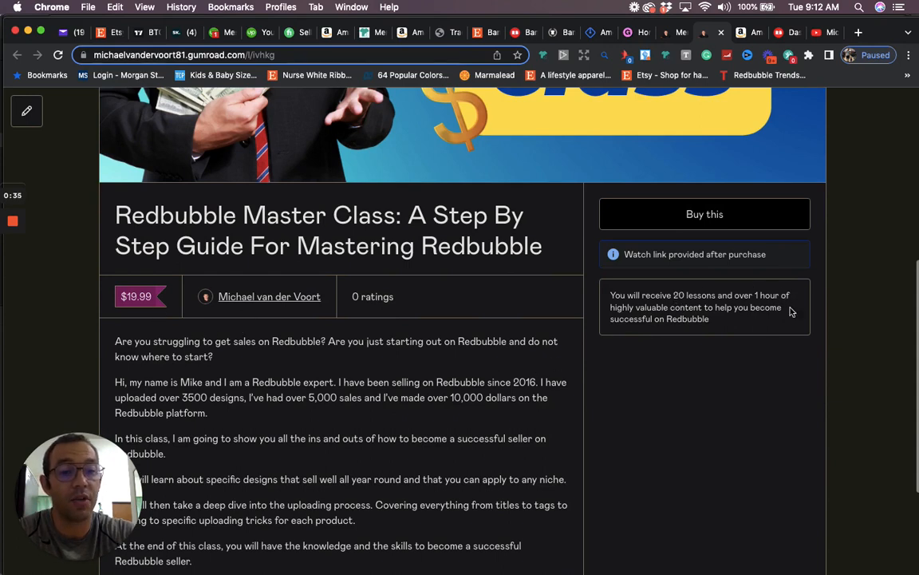
mouse_move(508, 433)
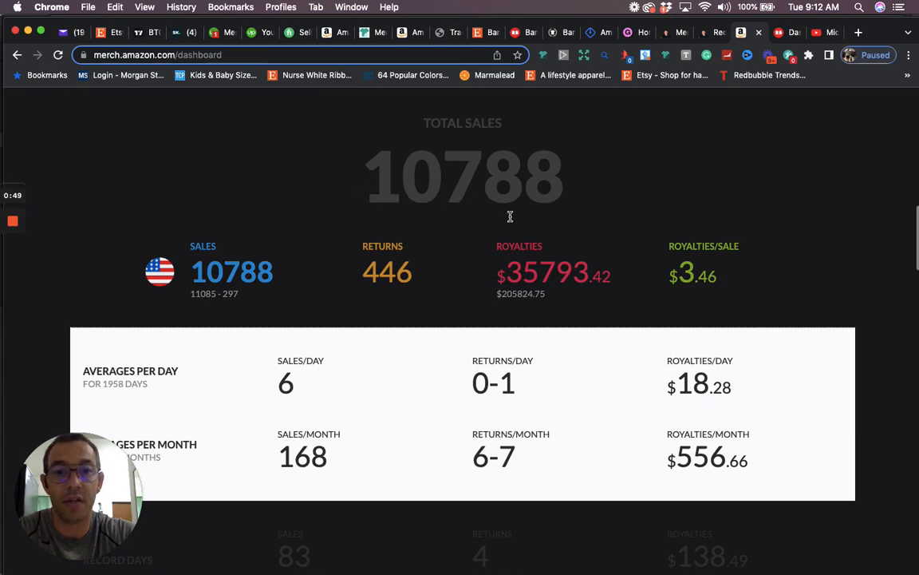
mouse_move(541, 283)
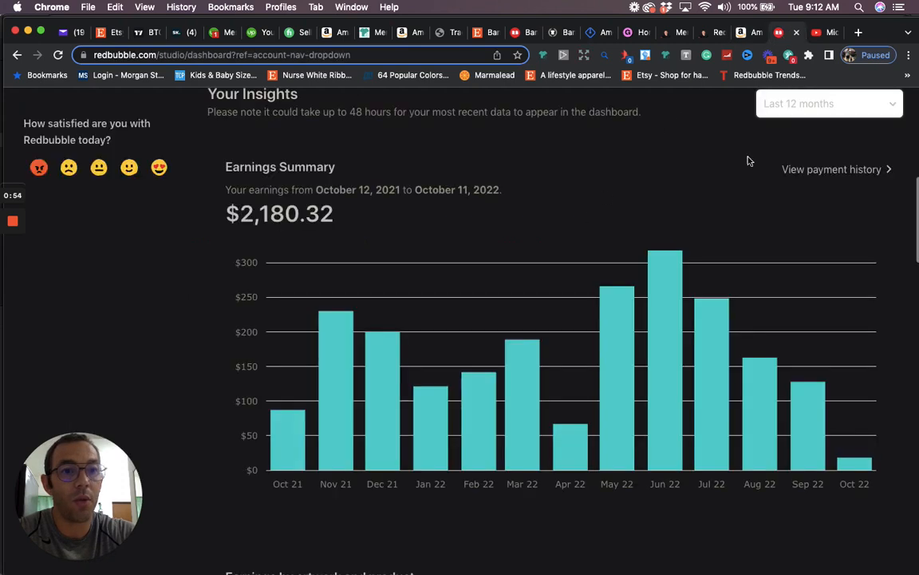
mouse_move(641, 347)
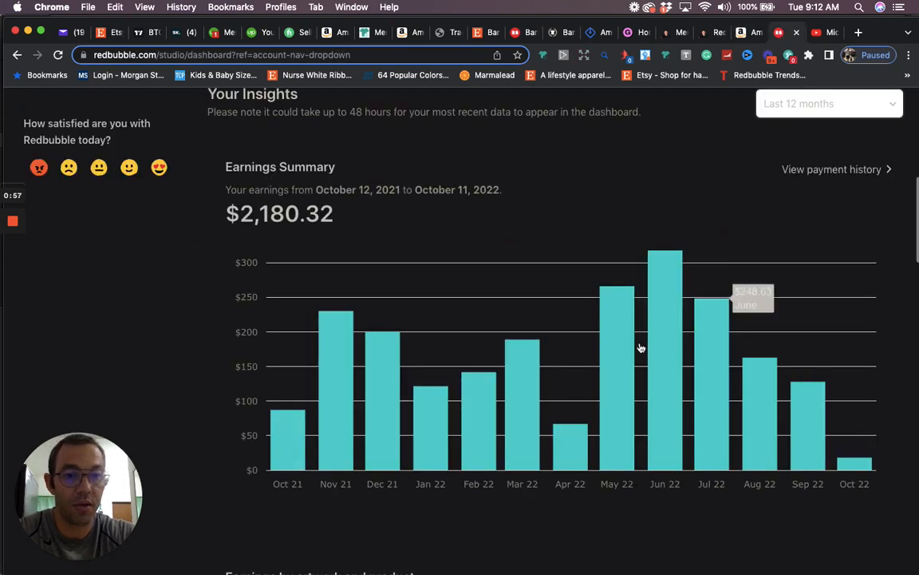
mouse_move(677, 339)
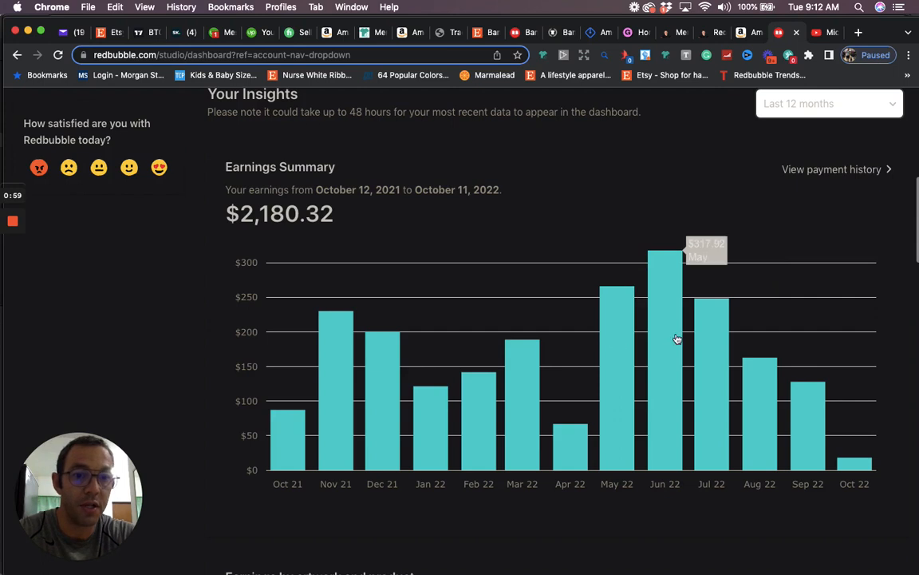
mouse_move(706, 346)
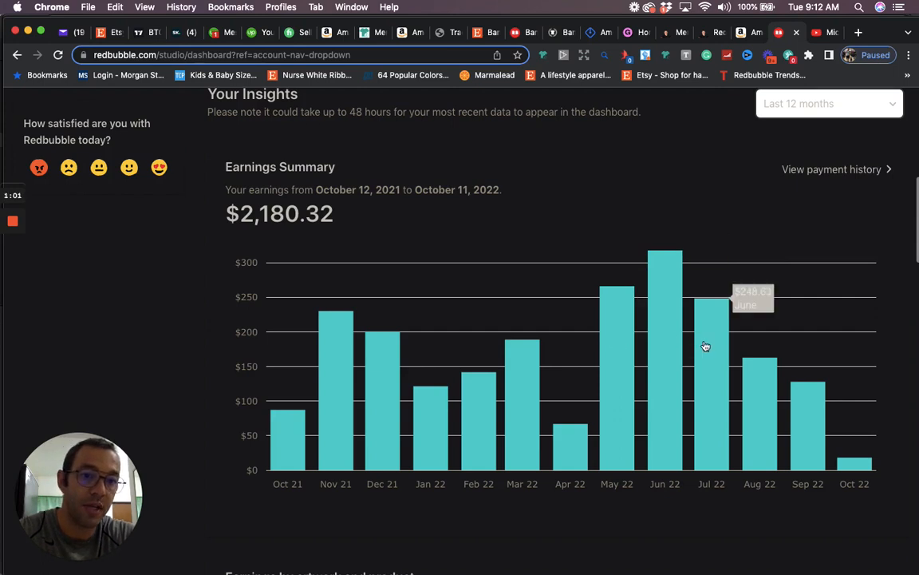
mouse_move(740, 367)
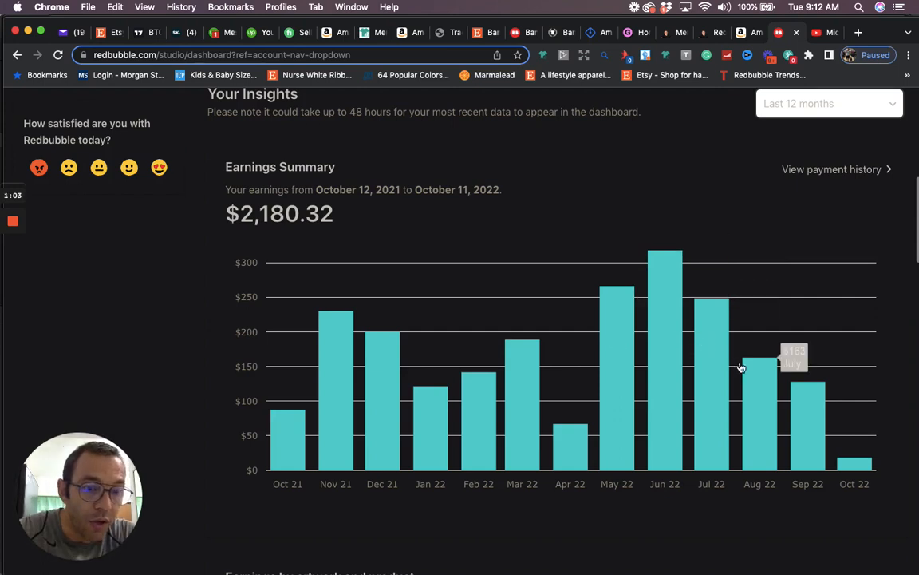
mouse_move(800, 393)
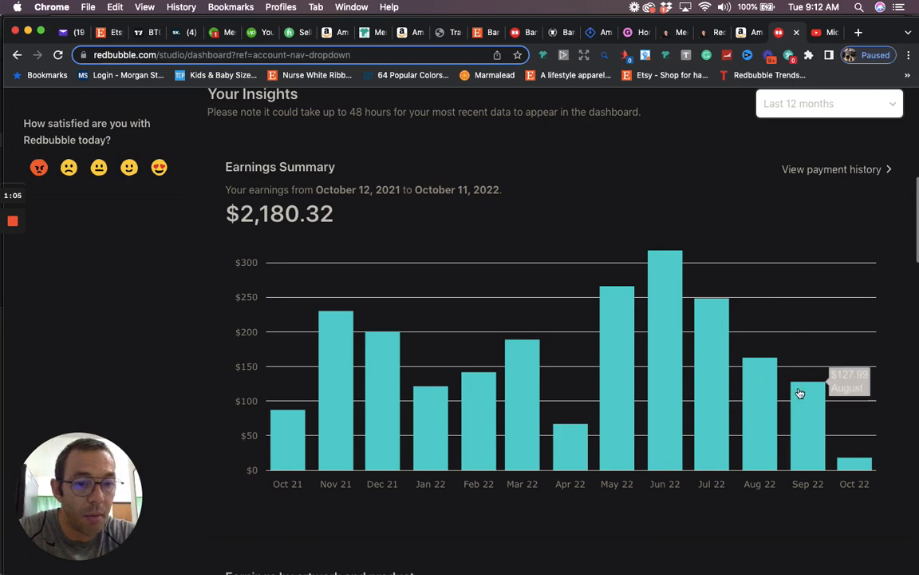
mouse_move(862, 352)
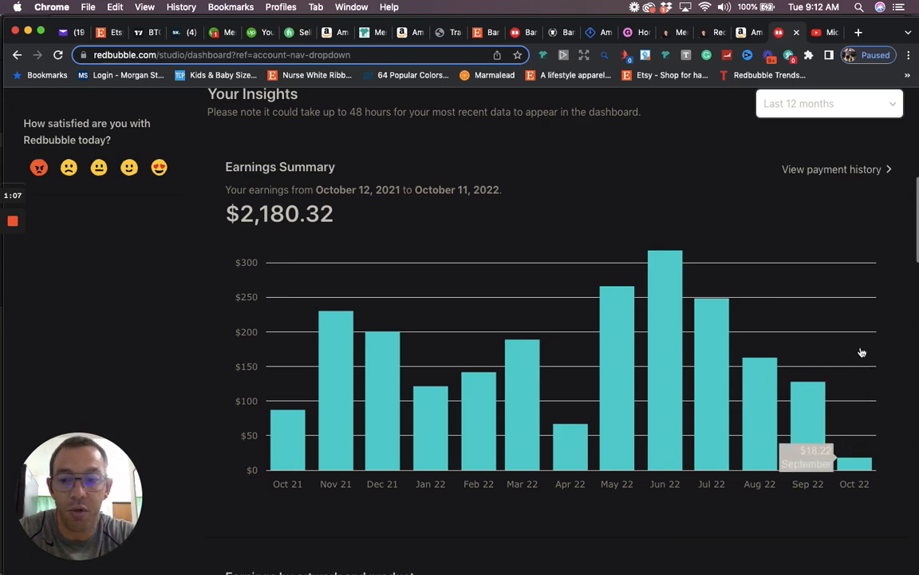
mouse_move(750, 228)
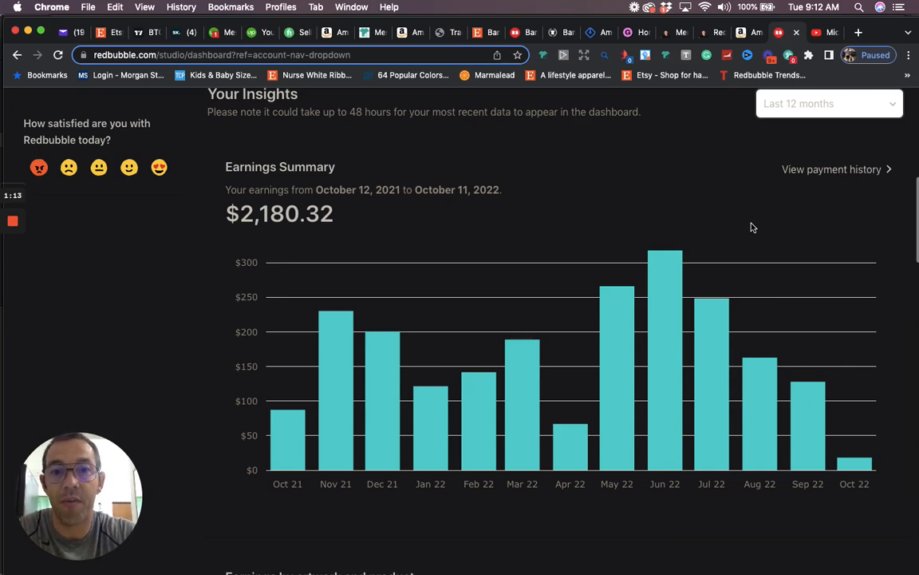
mouse_move(739, 222)
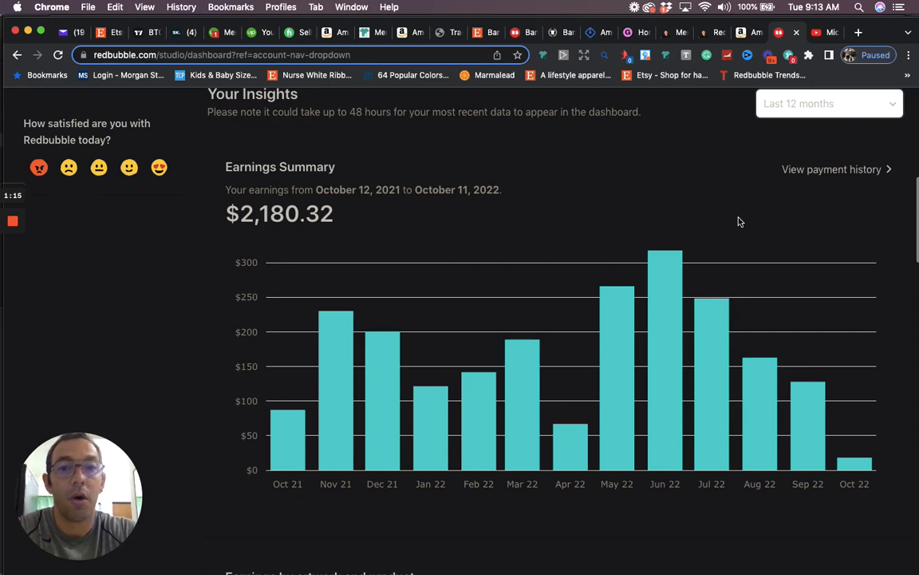
Scroll Amazon's 'ban the fascist and save the books' results past the niche panel to T-shirt listings
click(403, 33)
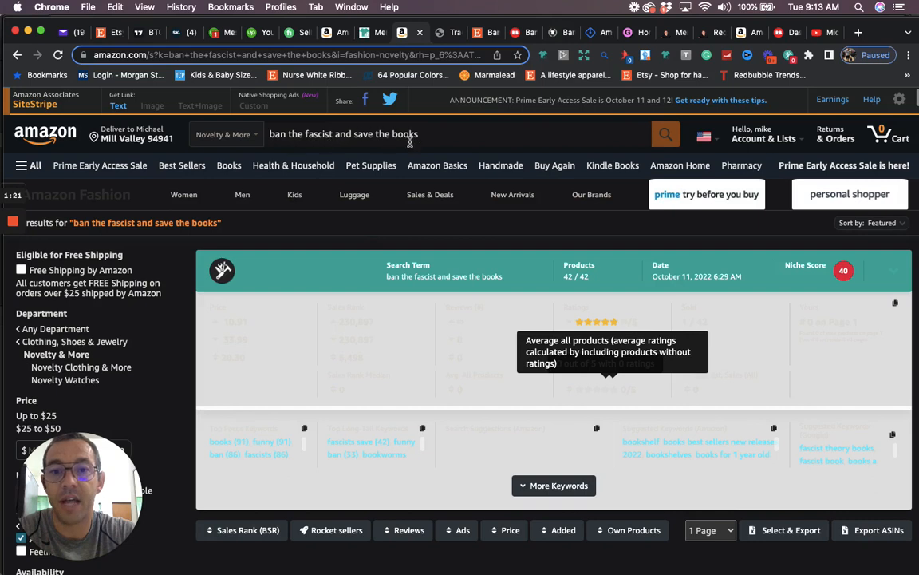
mouse_move(403, 302)
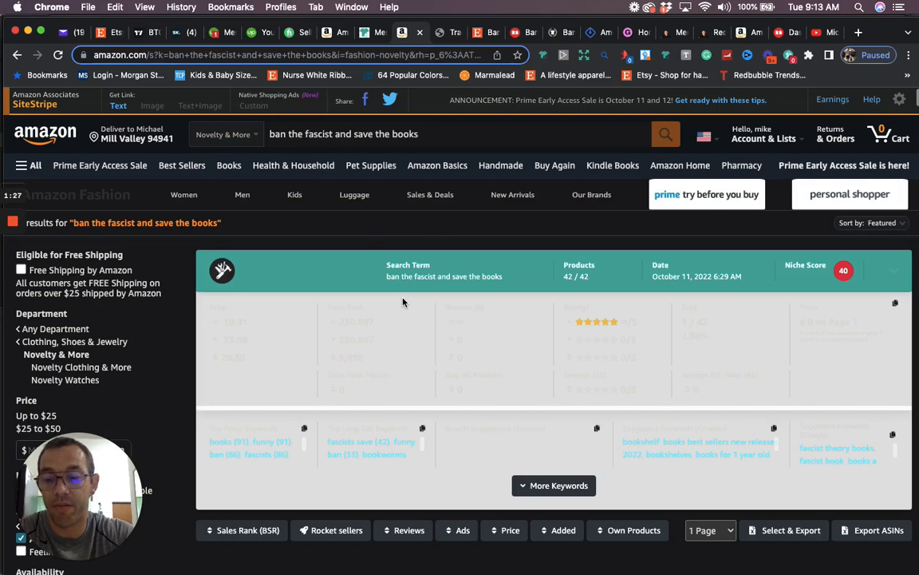
mouse_move(323, 343)
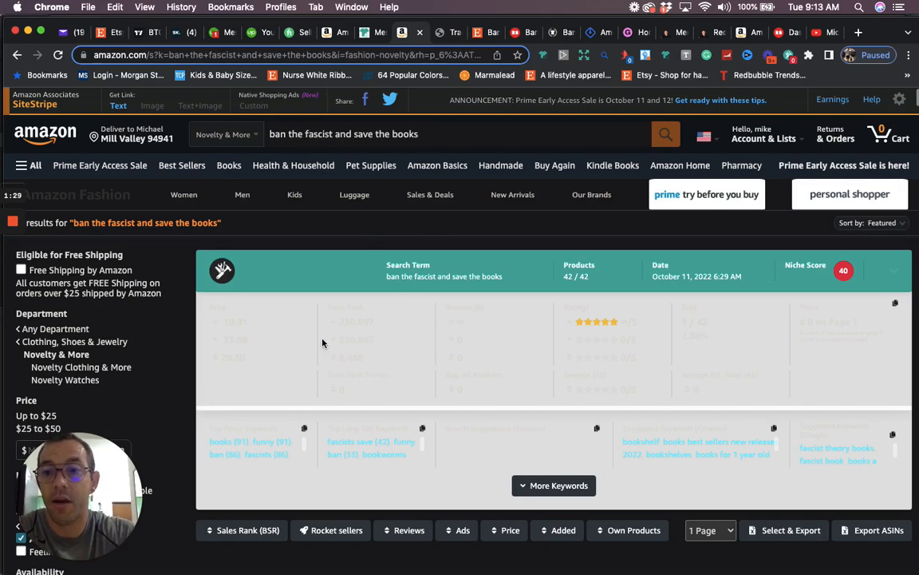
scroll(down, 3)
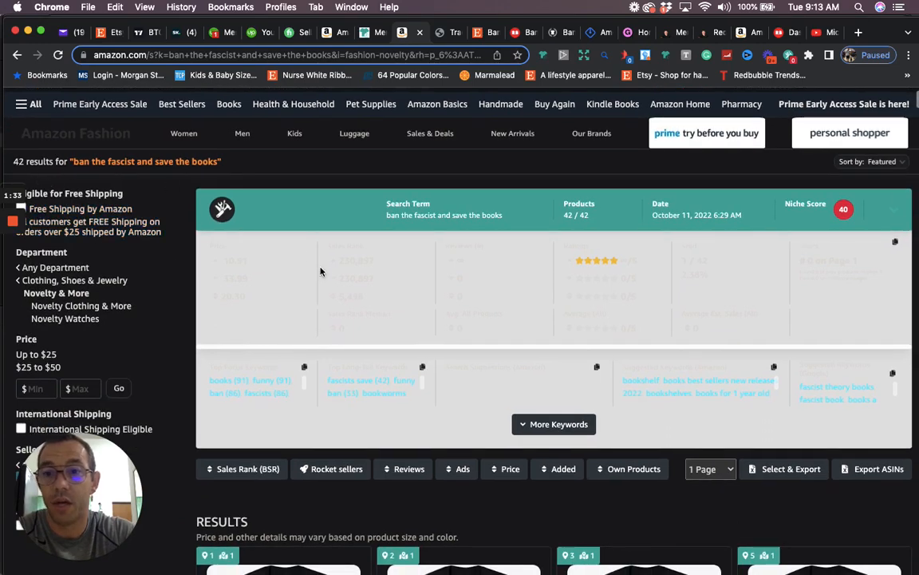
scroll(down, 3)
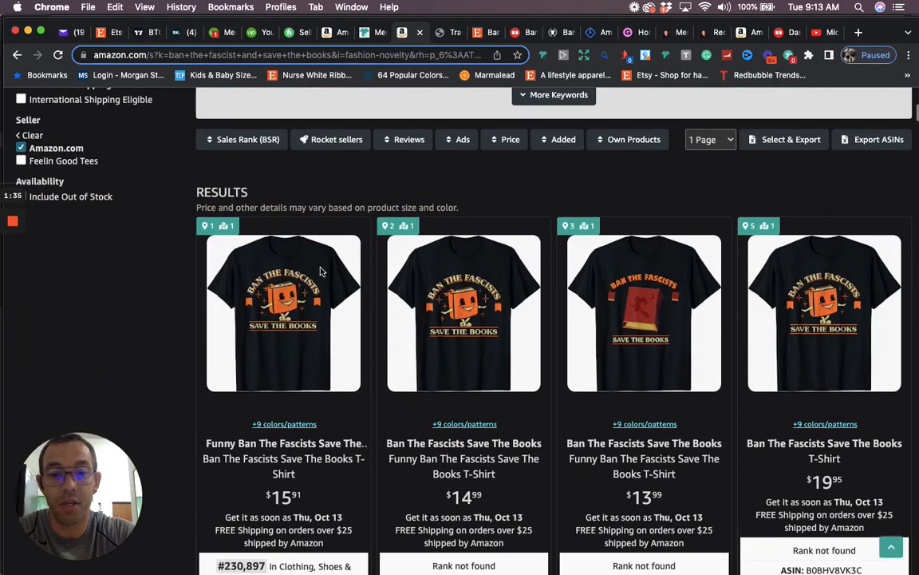
mouse_move(185, 301)
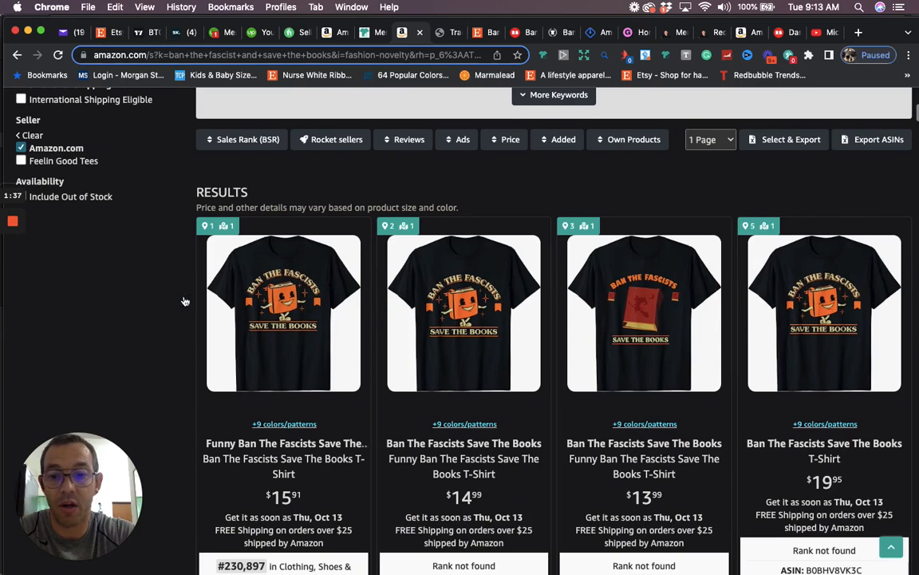
scroll(down, 3)
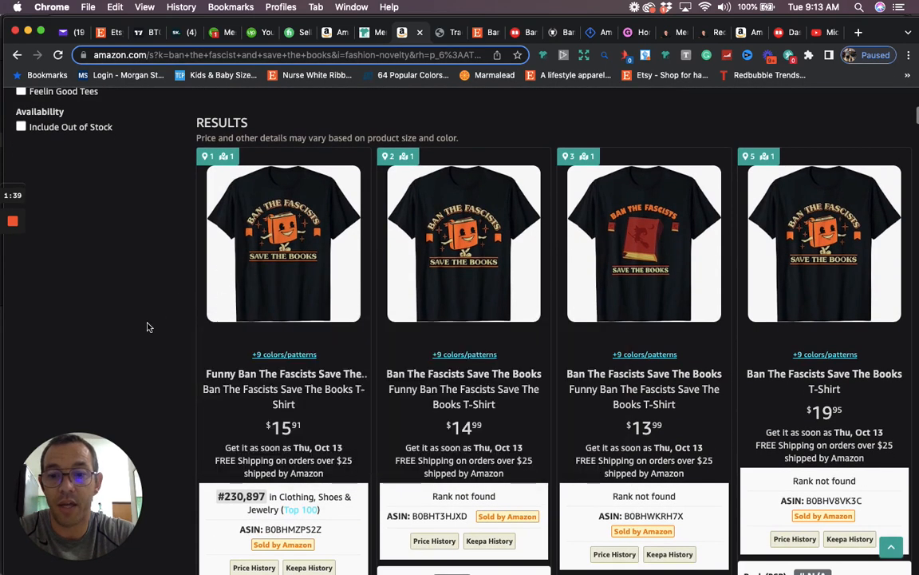
scroll(down, 3)
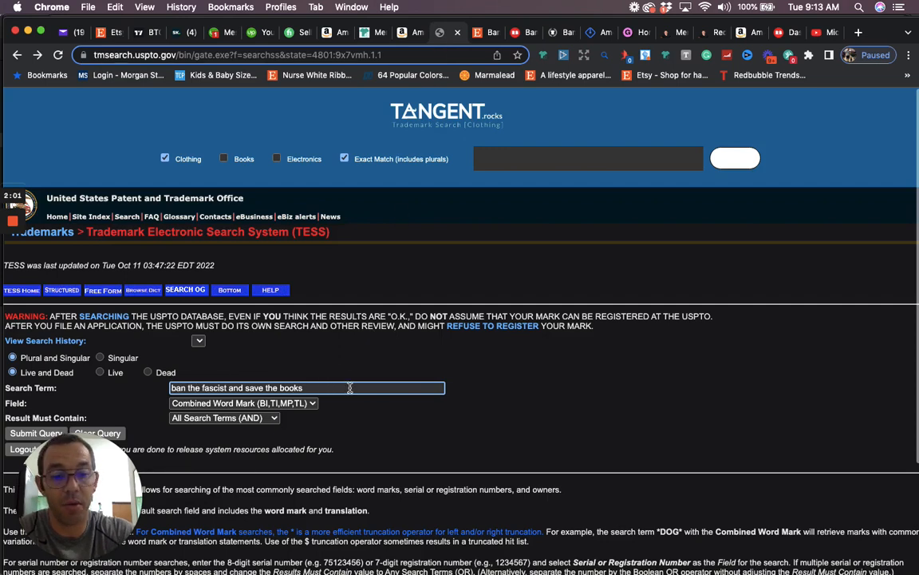
Switch to the TESS tab holding 'ban the fascist and save the books' in Search Term
click(35, 432)
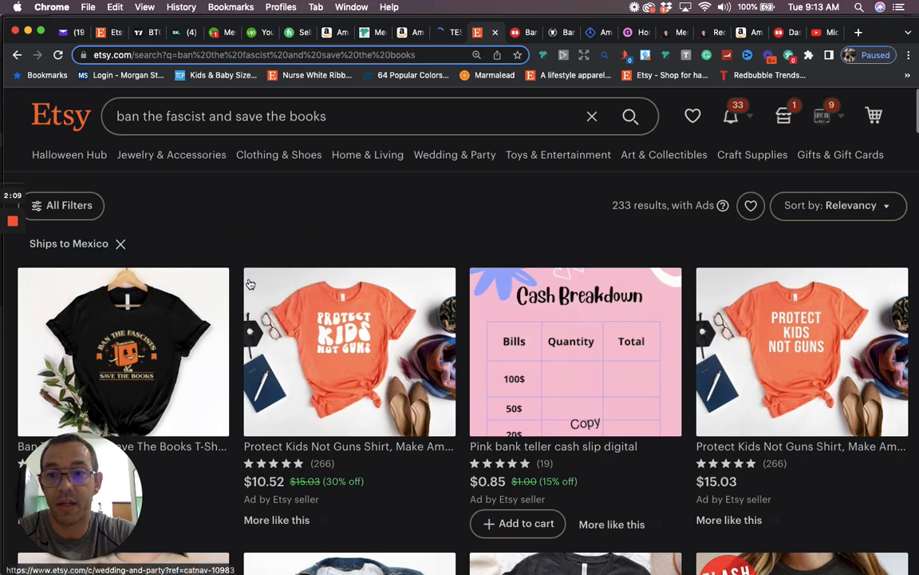
Scroll through the Etsy listings for 'ban the fascist and save the books' shirts
scroll(down, 3)
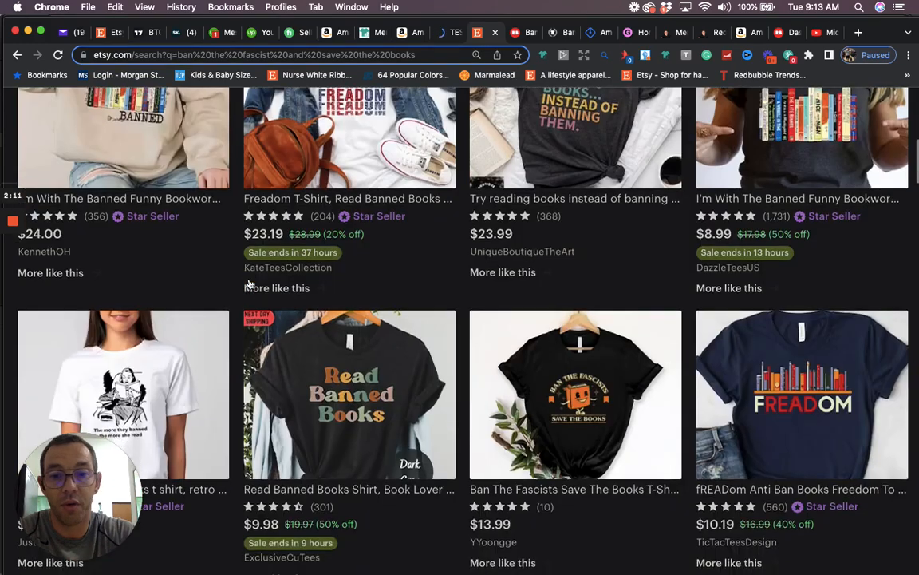
scroll(down, 3)
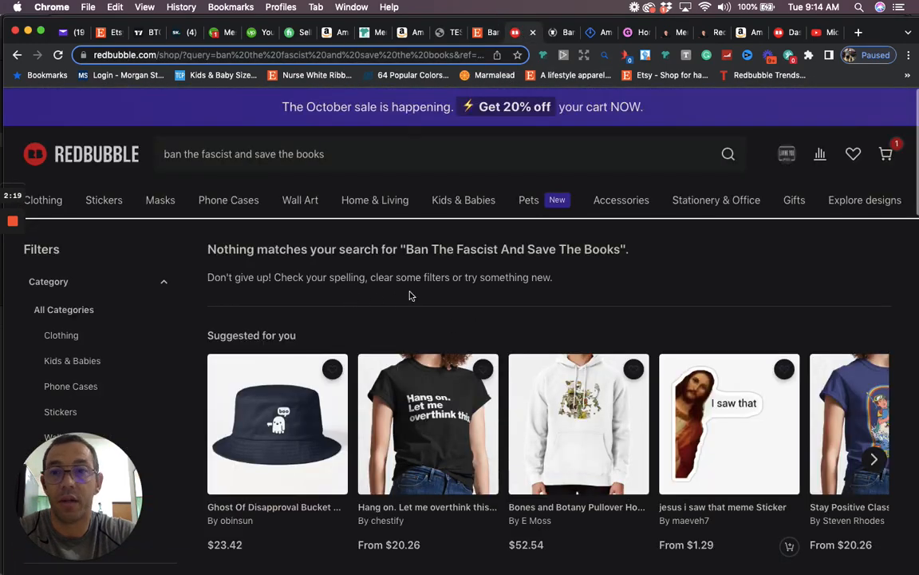
mouse_move(486, 257)
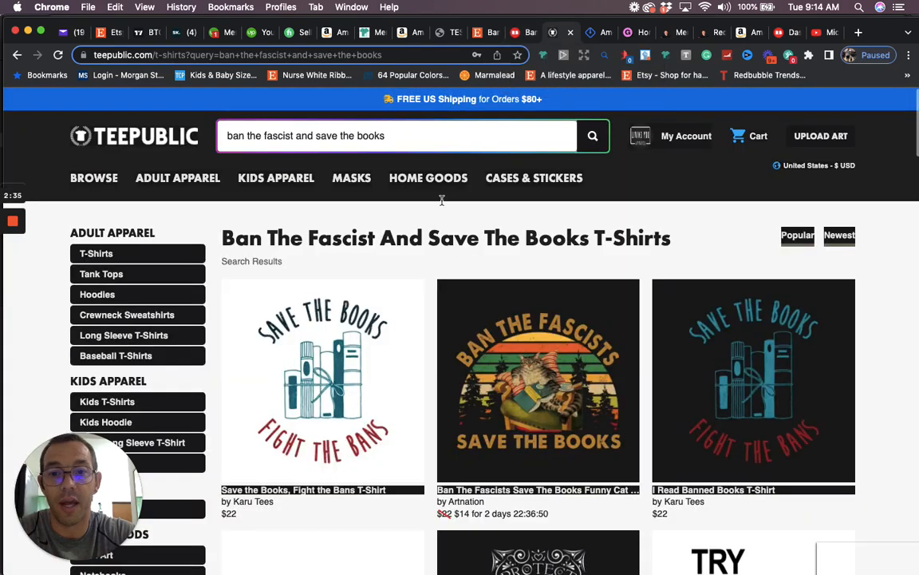
Scroll TeePublic's T-shirt results, reaching 'save the turtles' and 'try reading books' designs
scroll(down, 3)
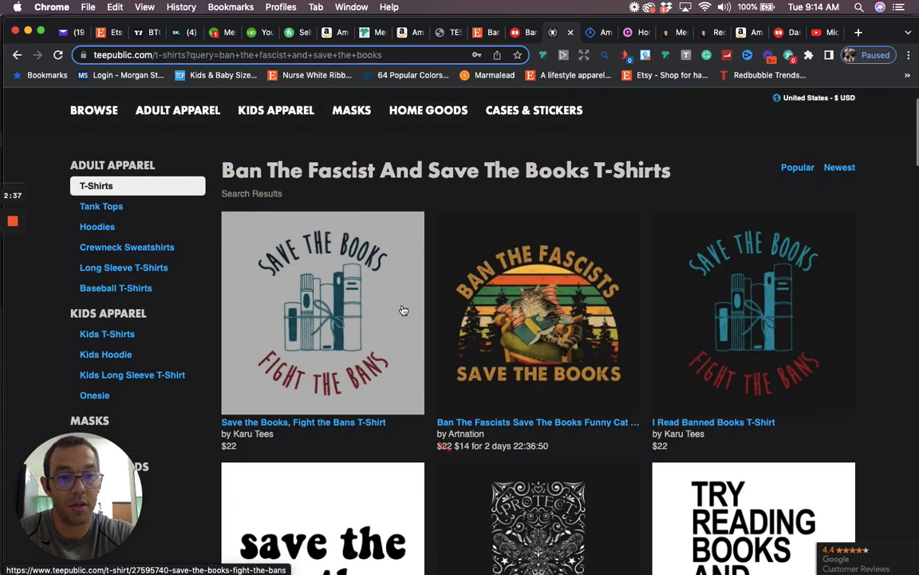
scroll(down, 3)
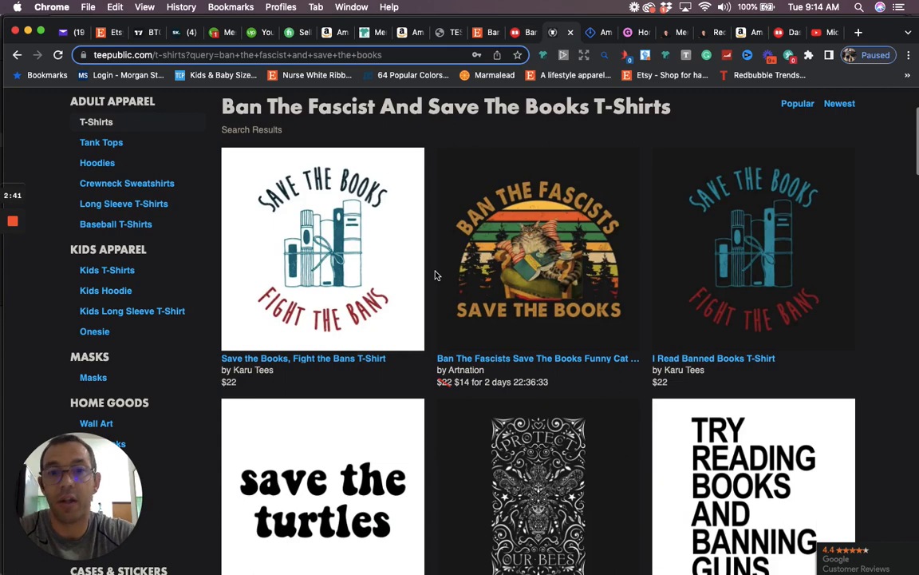
mouse_move(599, 33)
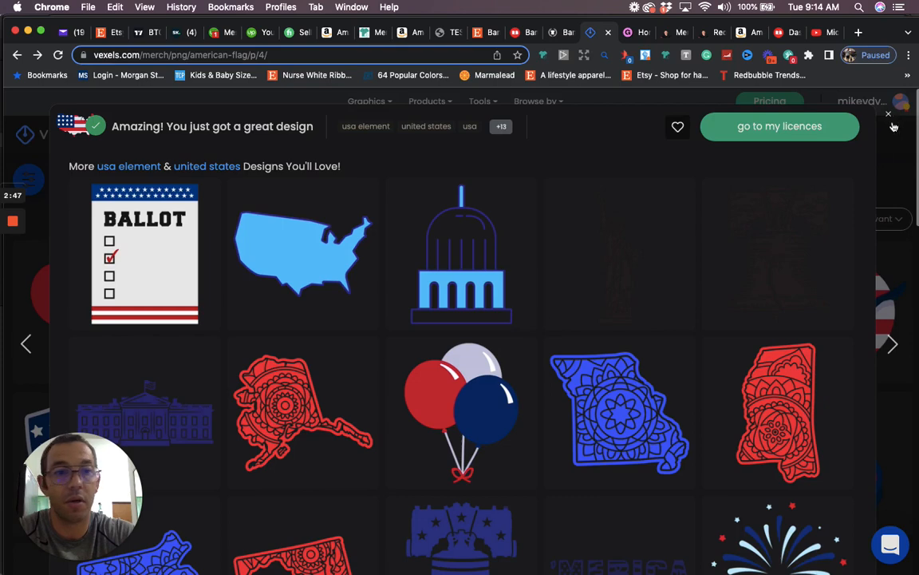
mouse_move(495, 310)
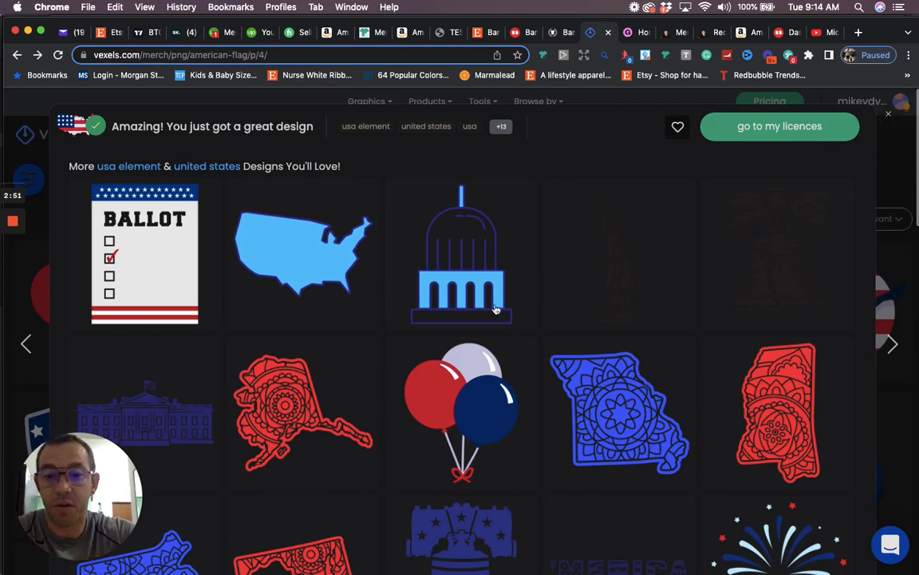
mouse_move(884, 115)
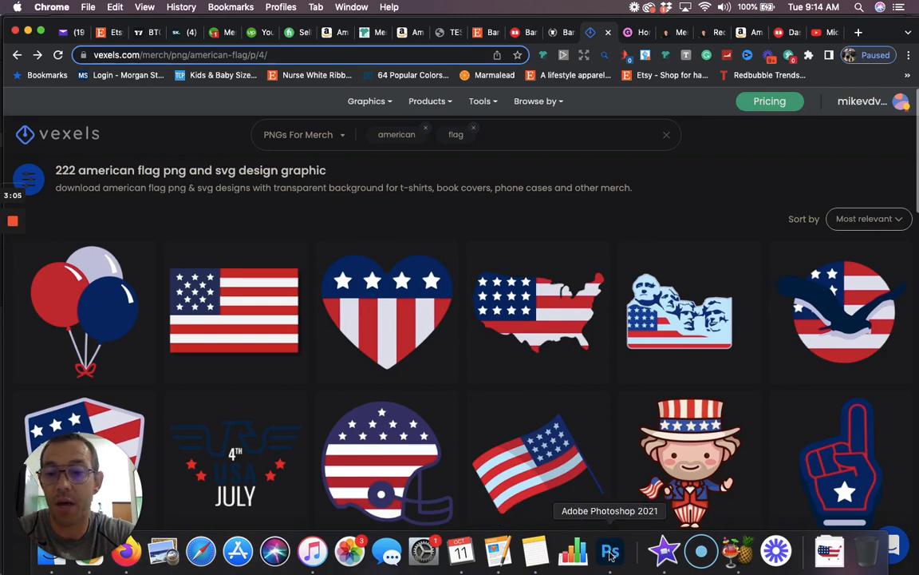
Bring Photoshop forward to view the Brandon Won Karen Lost.psd stars-and-stripes design
click(610, 550)
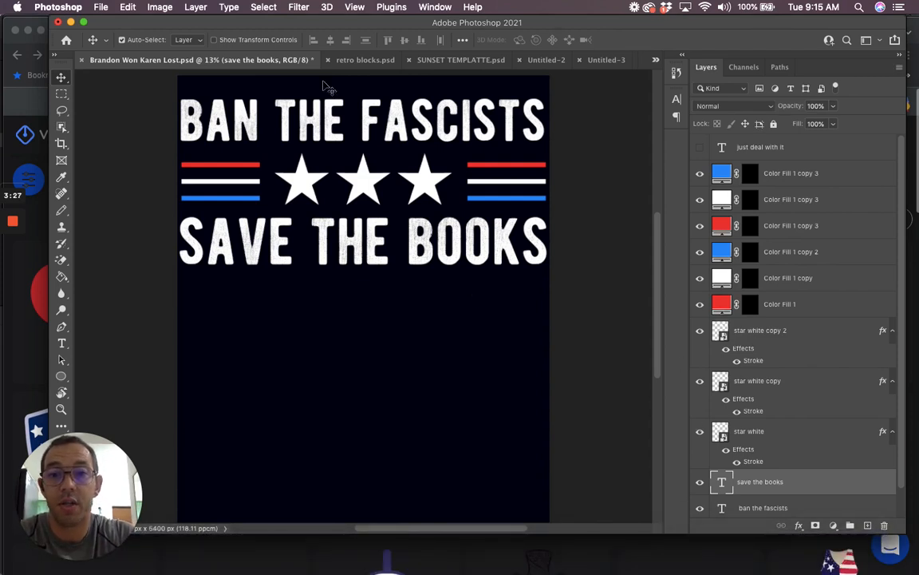
mouse_move(281, 134)
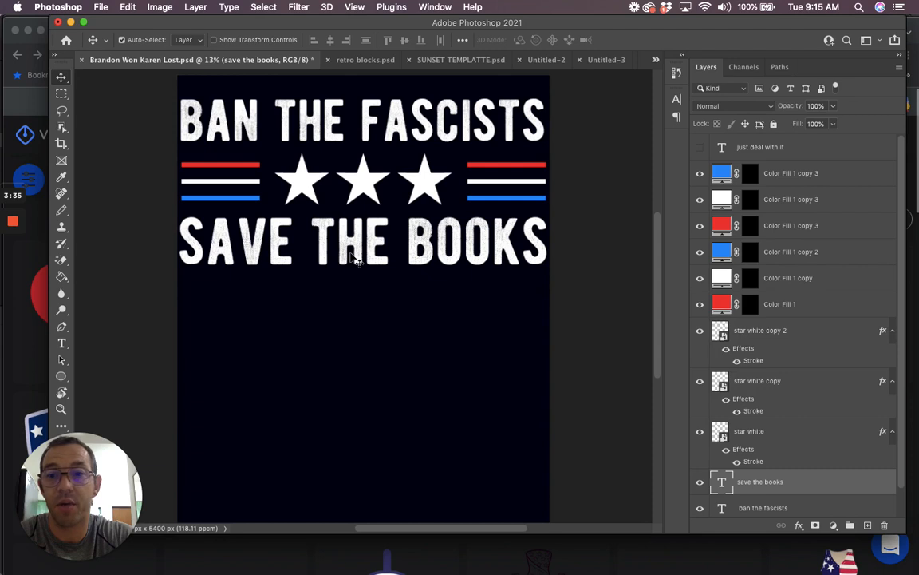
mouse_move(426, 144)
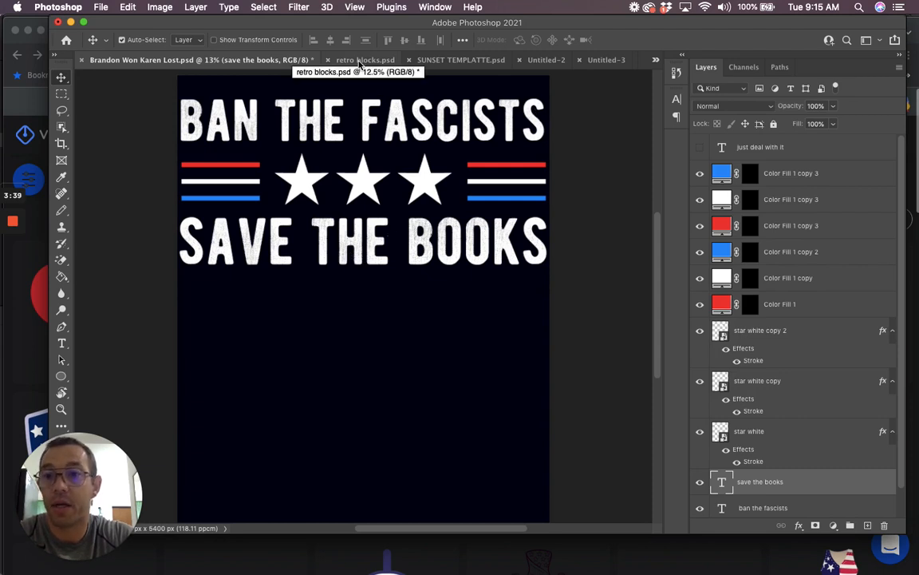
View the retro blocks.psd color-block design, then the SUNSET TEMPLATTE.psd arched books design
click(365, 59)
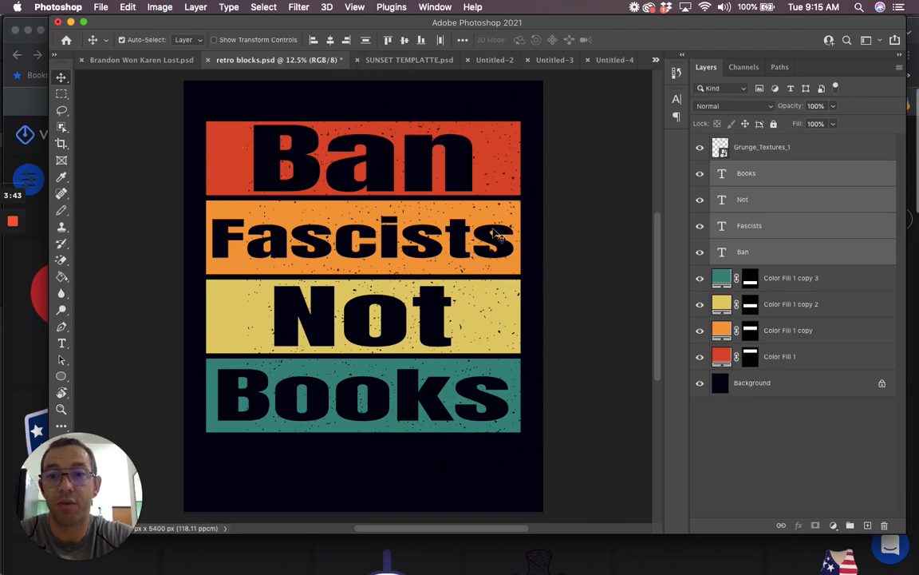
mouse_move(267, 174)
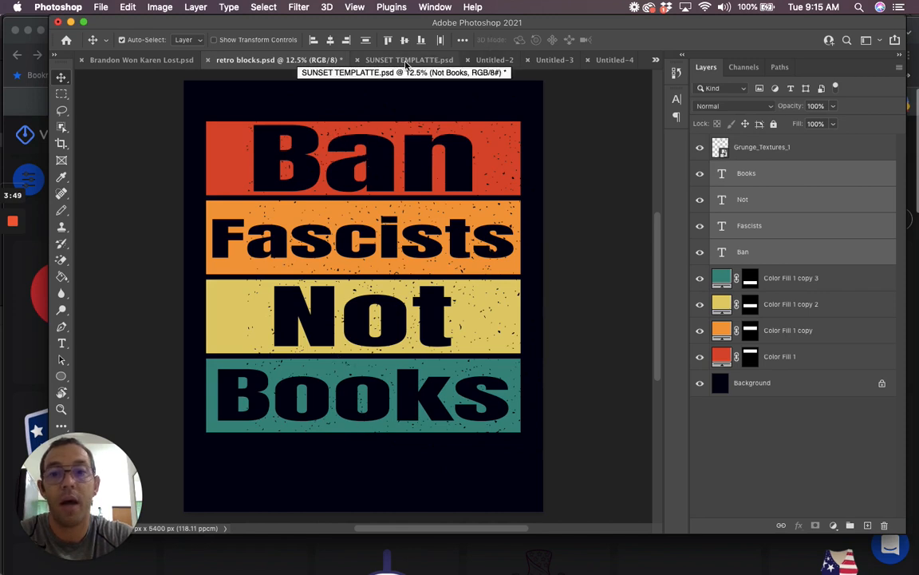
click(409, 60)
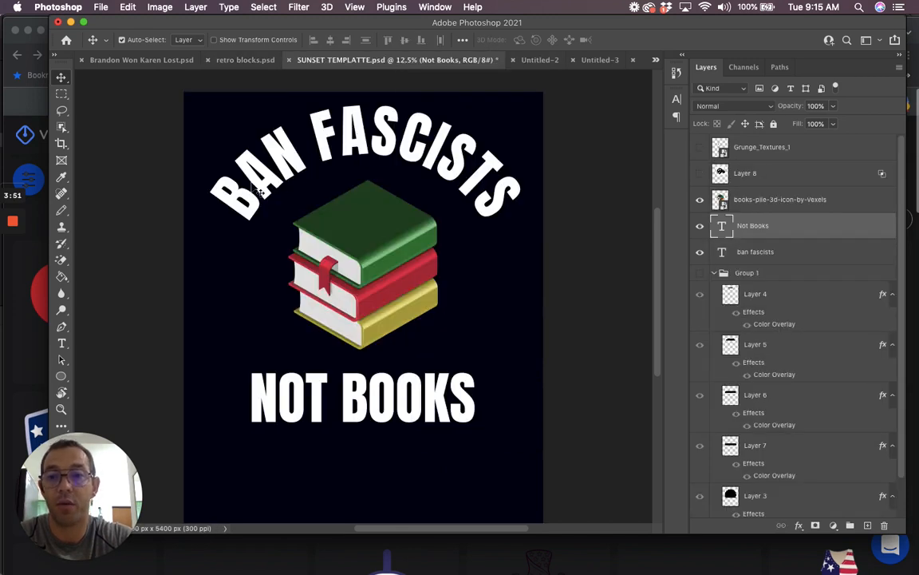
mouse_move(514, 205)
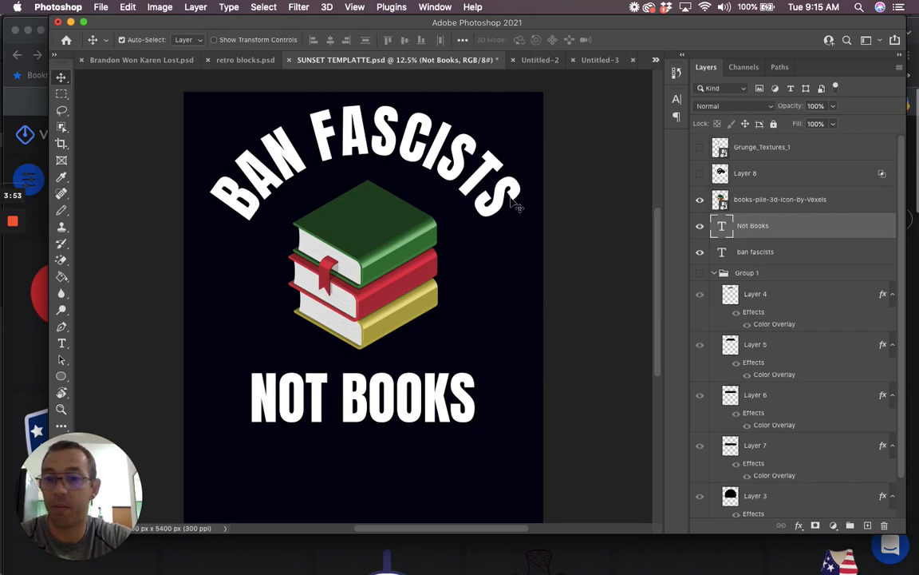
mouse_move(377, 217)
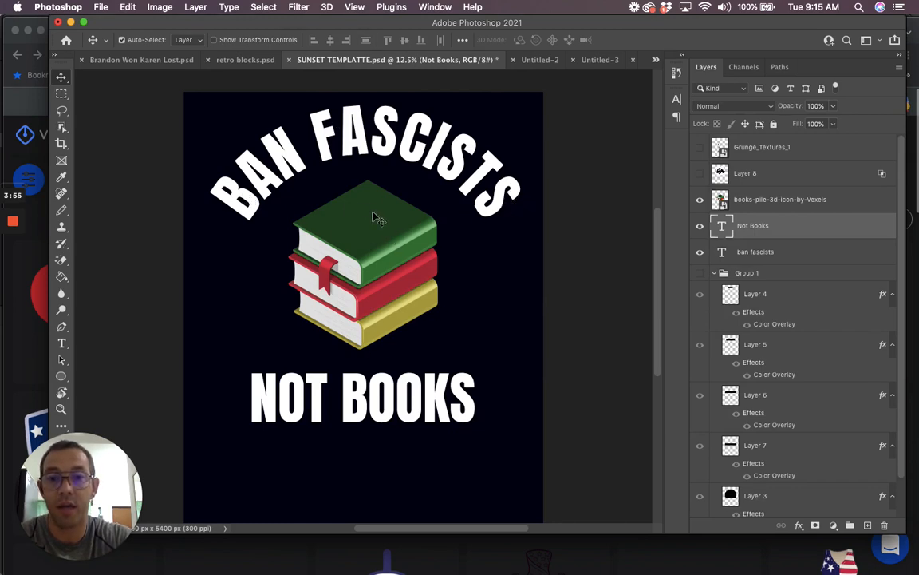
mouse_move(371, 289)
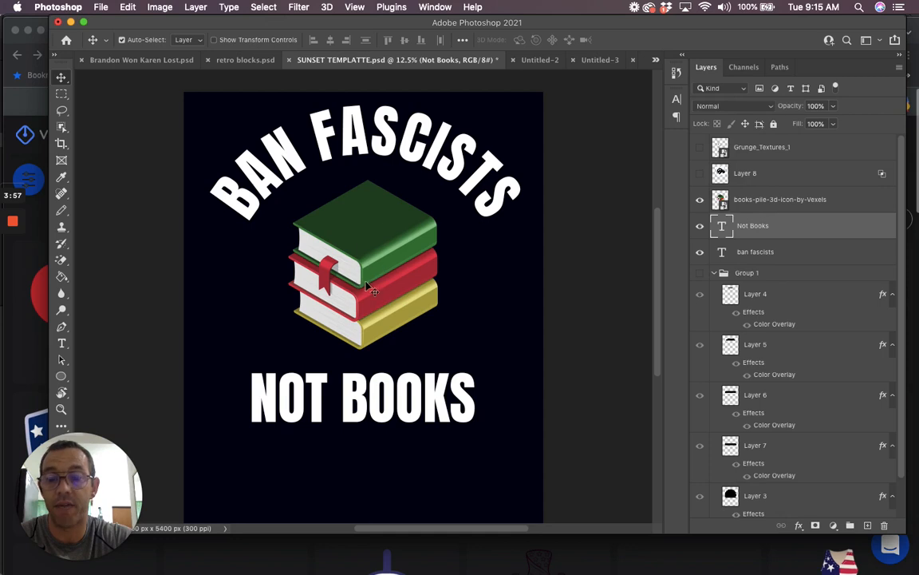
mouse_move(359, 405)
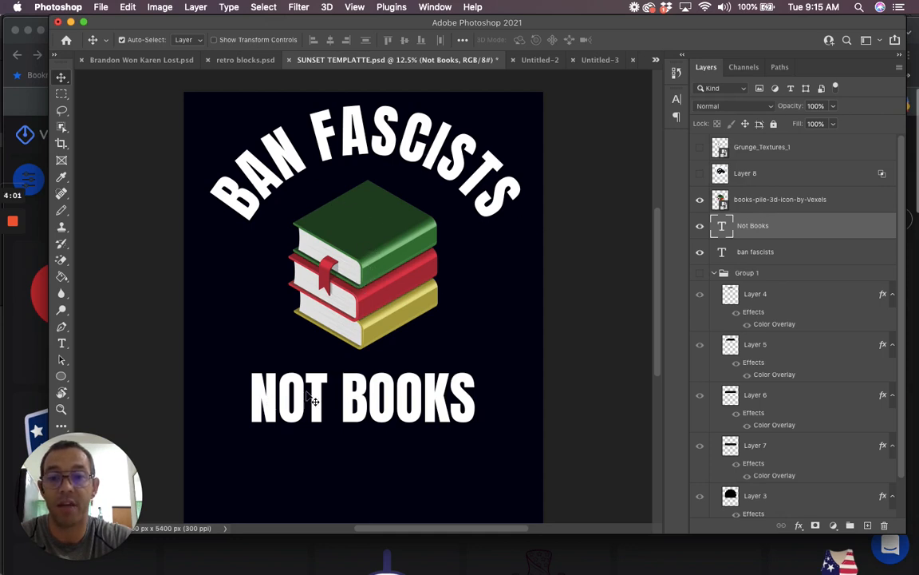
mouse_move(539, 60)
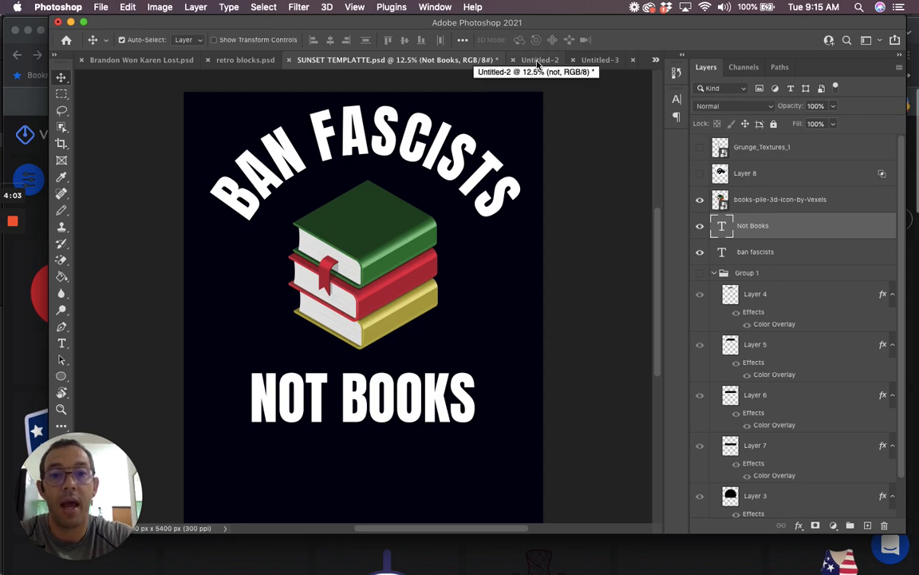
View the Untitled-2 four-line 'Ban Fascist Not Books' design in red, orange, teal and yellow
click(541, 59)
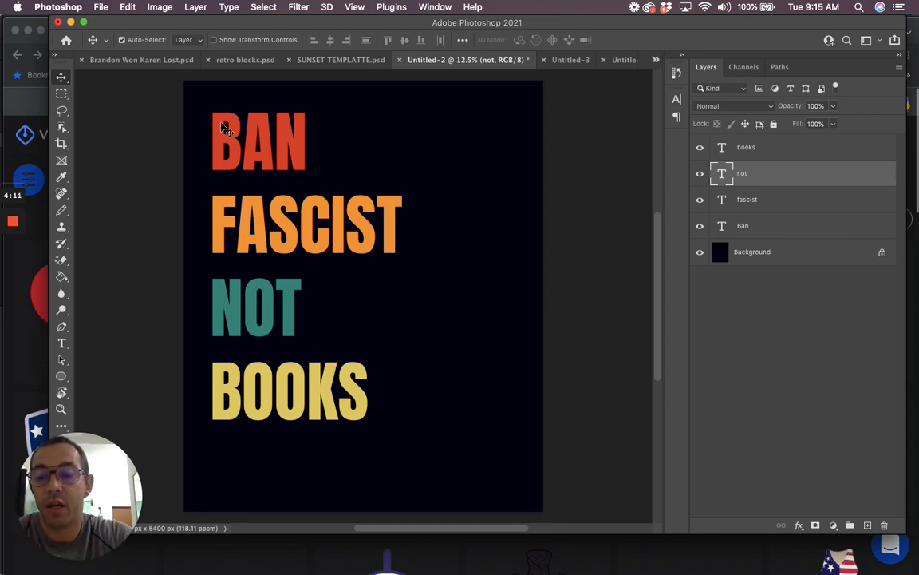
mouse_move(249, 181)
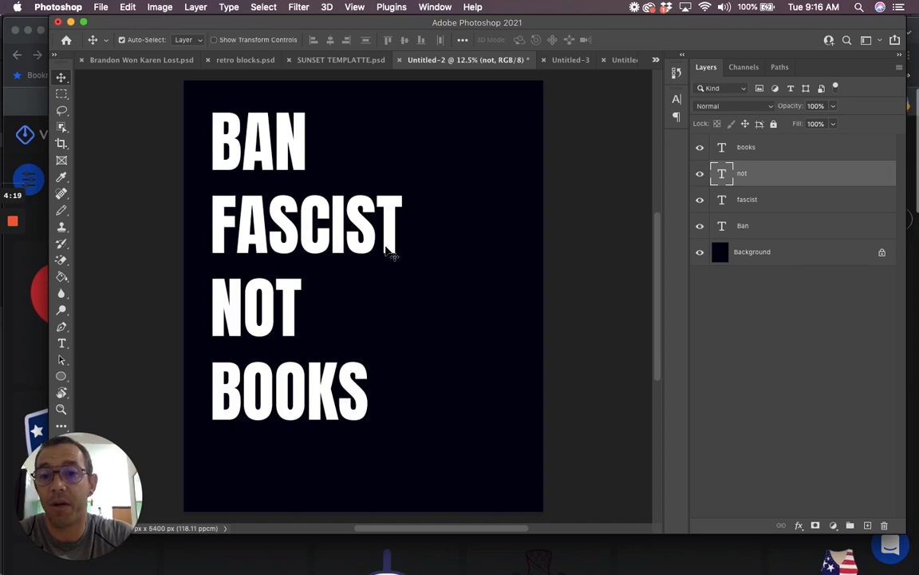
mouse_move(570, 59)
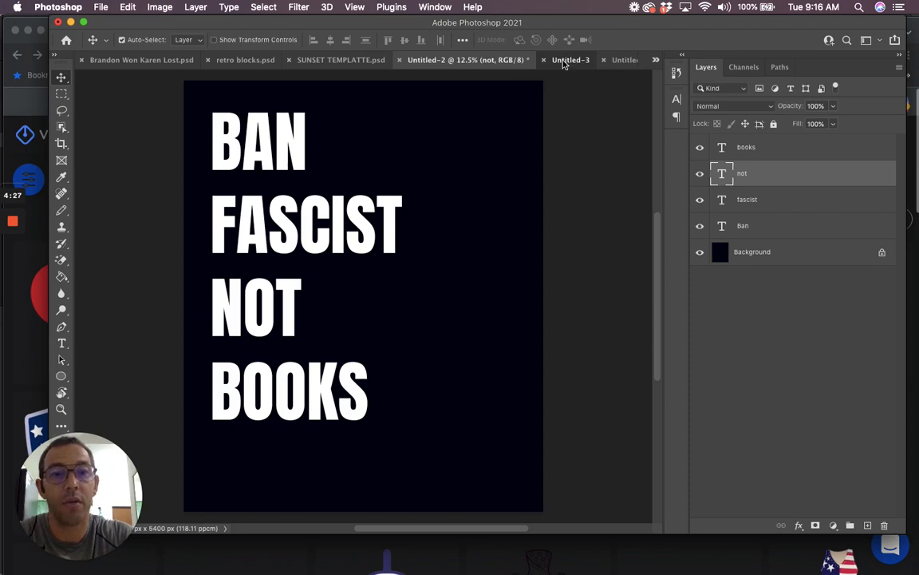
View the Untitled-3 design with 'Ban Fascists Not Books' around a US flag map
click(571, 59)
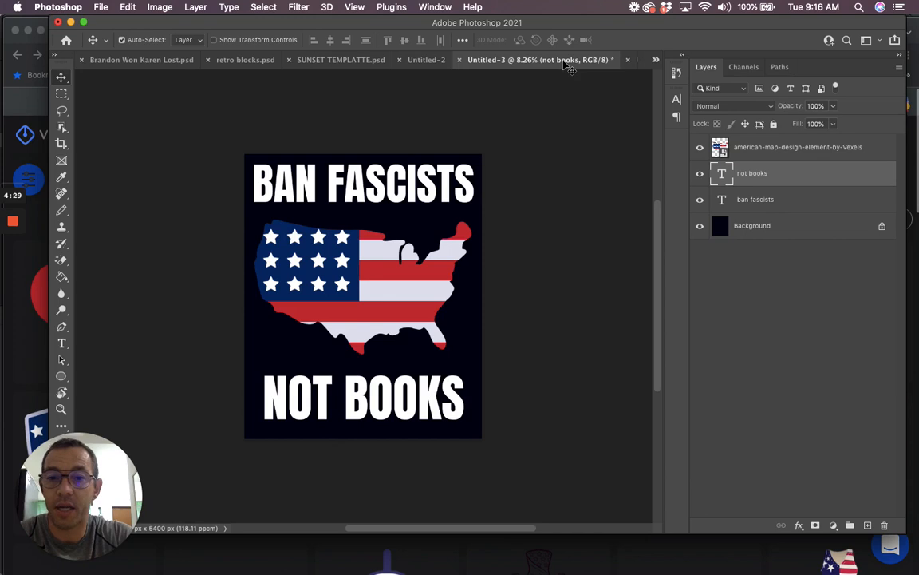
mouse_move(539, 60)
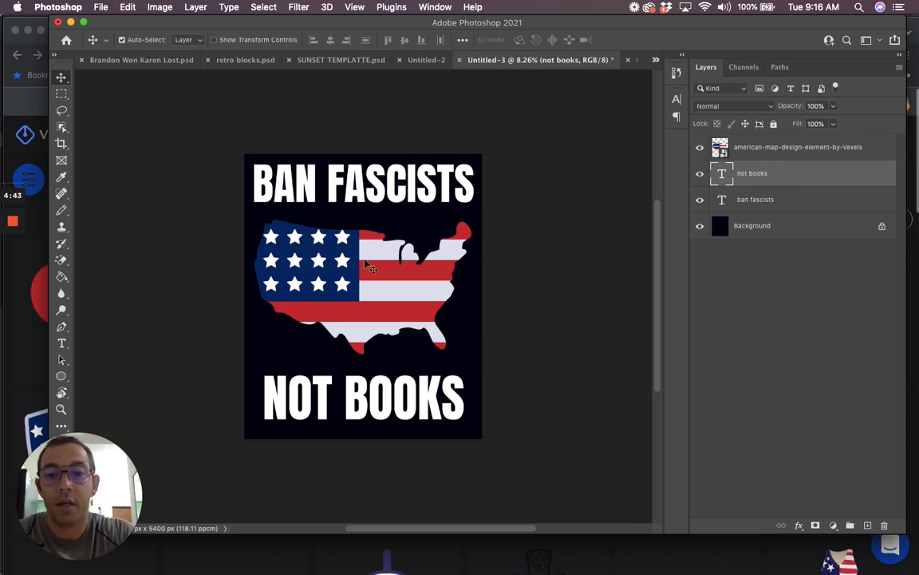
mouse_move(423, 250)
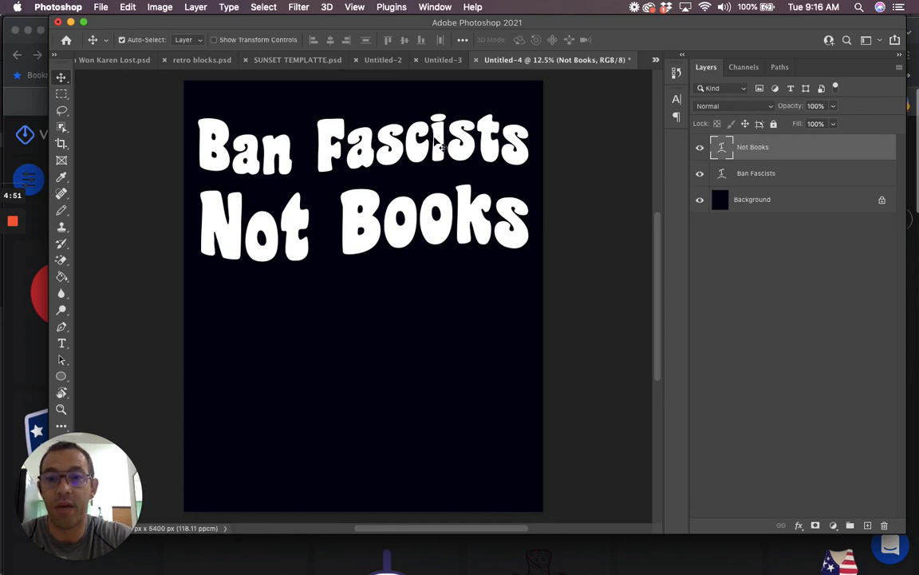
mouse_move(312, 132)
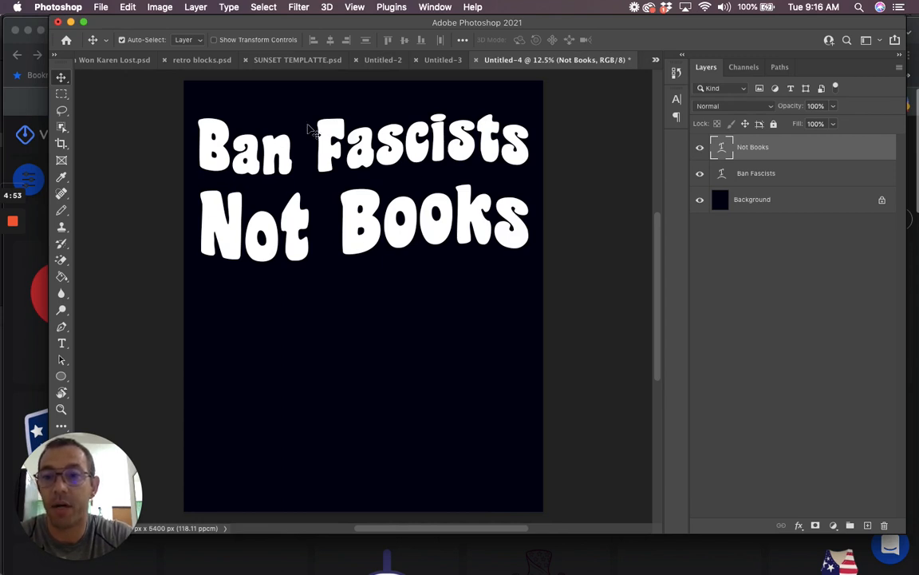
mouse_move(431, 199)
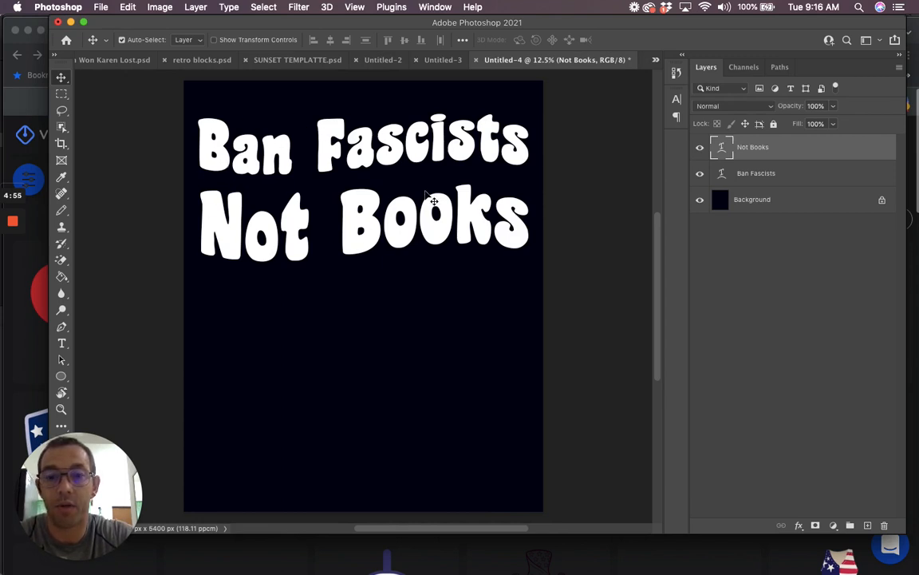
mouse_move(315, 237)
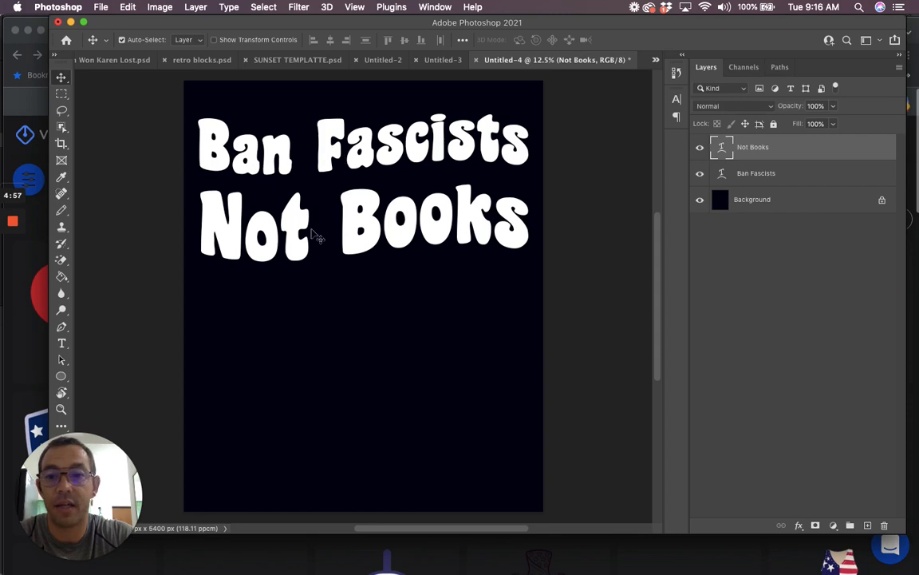
mouse_move(403, 266)
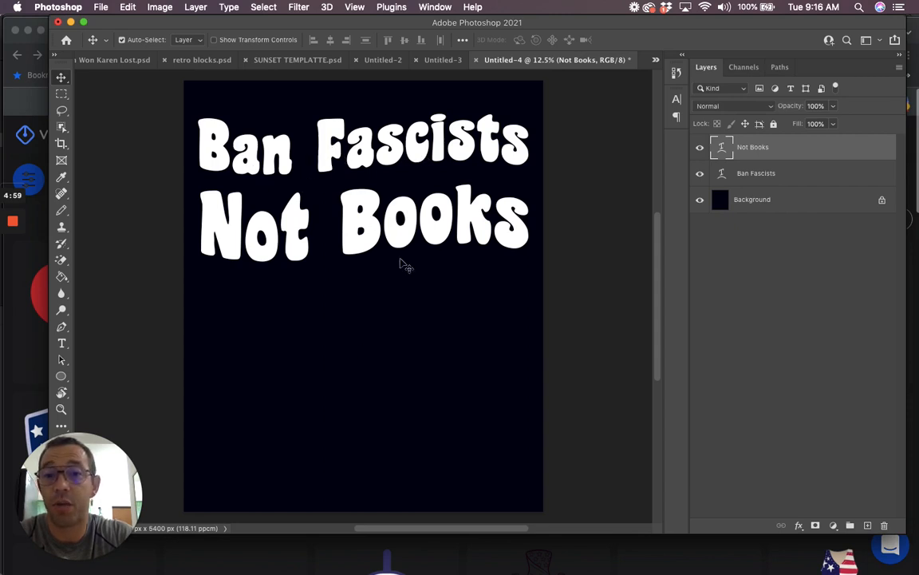
mouse_move(256, 188)
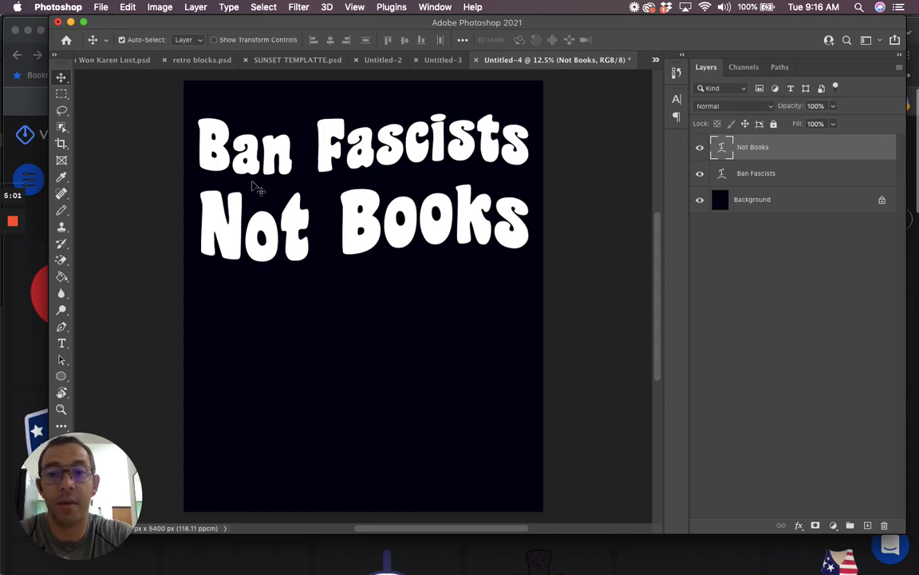
mouse_move(387, 171)
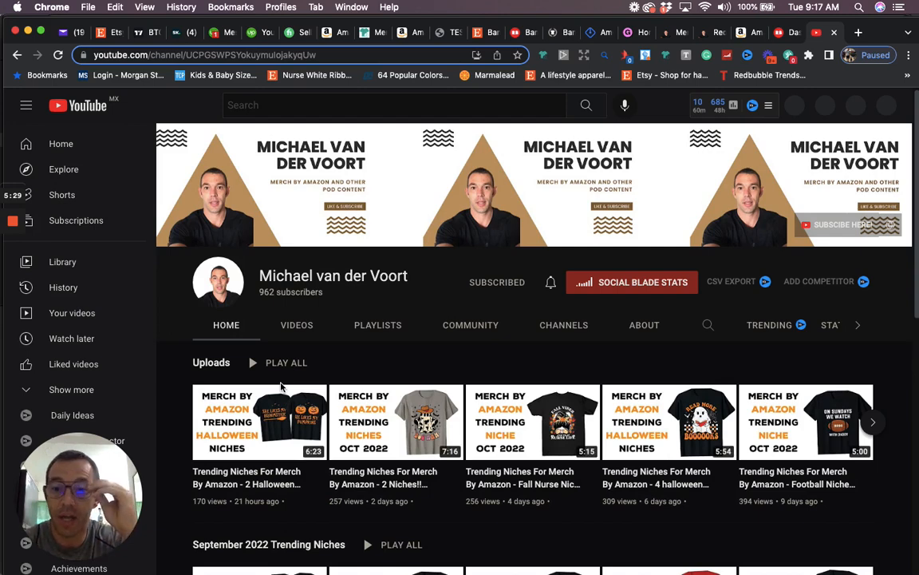
mouse_move(344, 363)
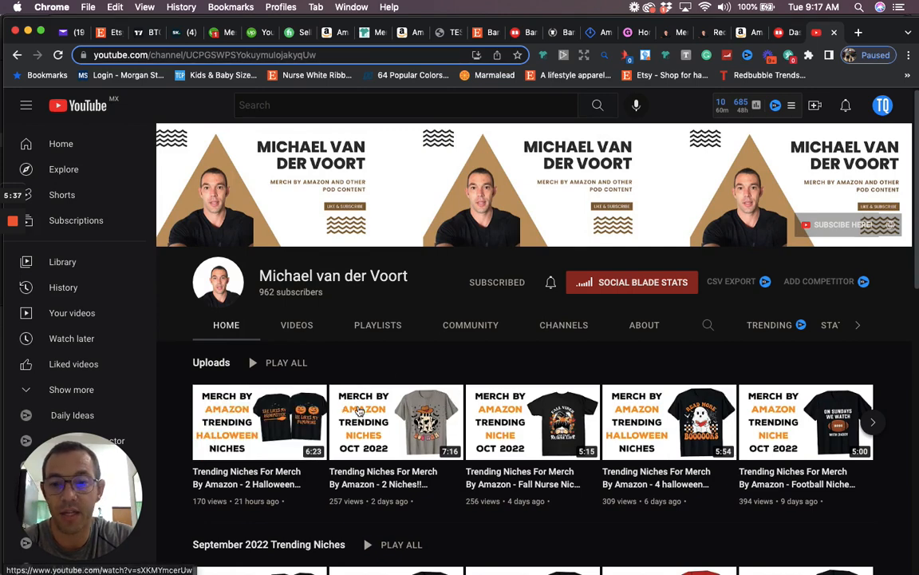
Scroll the YouTube channel home to show trending-niche uploads and the September 2022 playlist
scroll(down, 3)
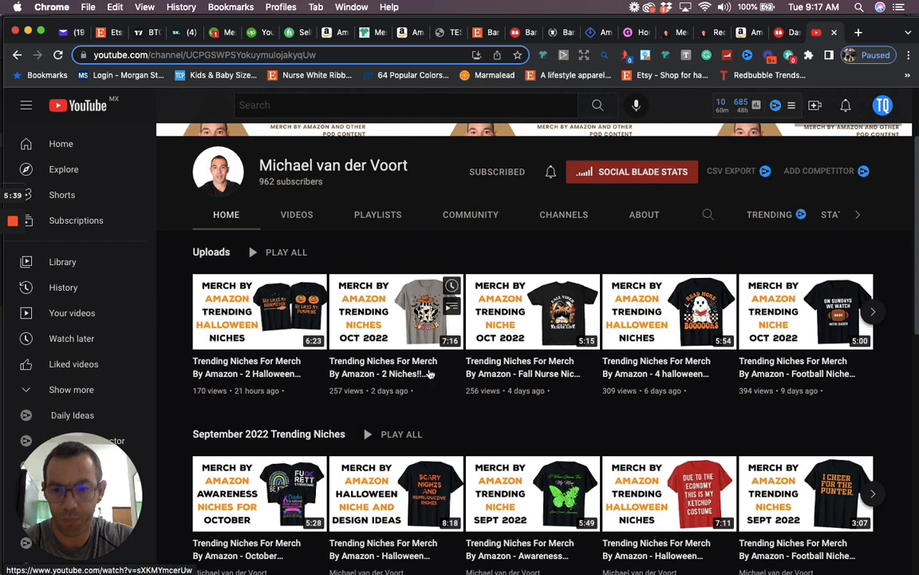
mouse_move(323, 421)
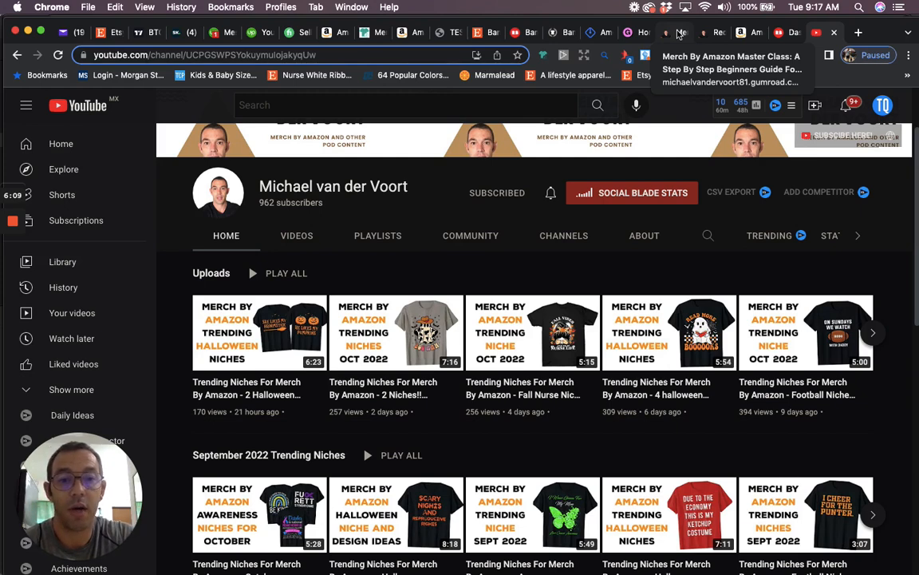
mouse_move(526, 185)
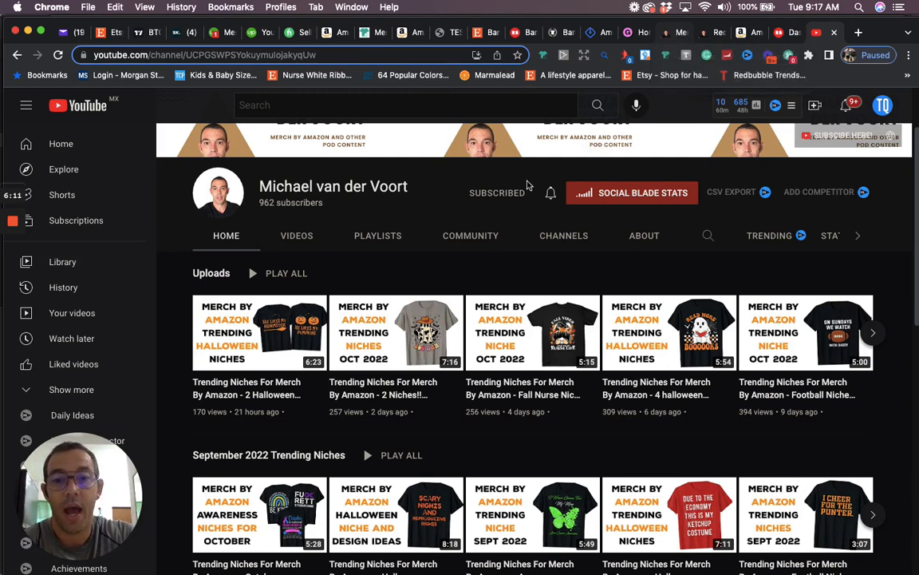
mouse_move(498, 270)
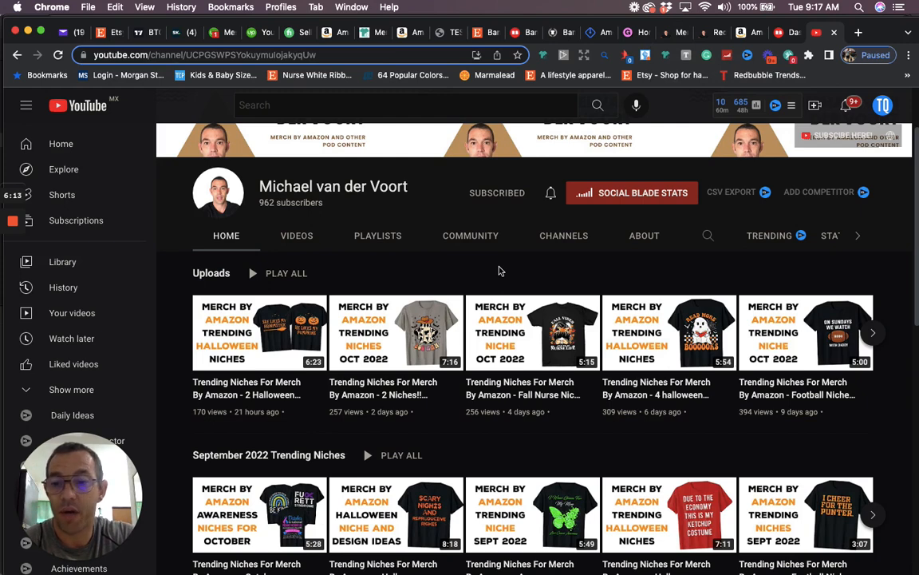